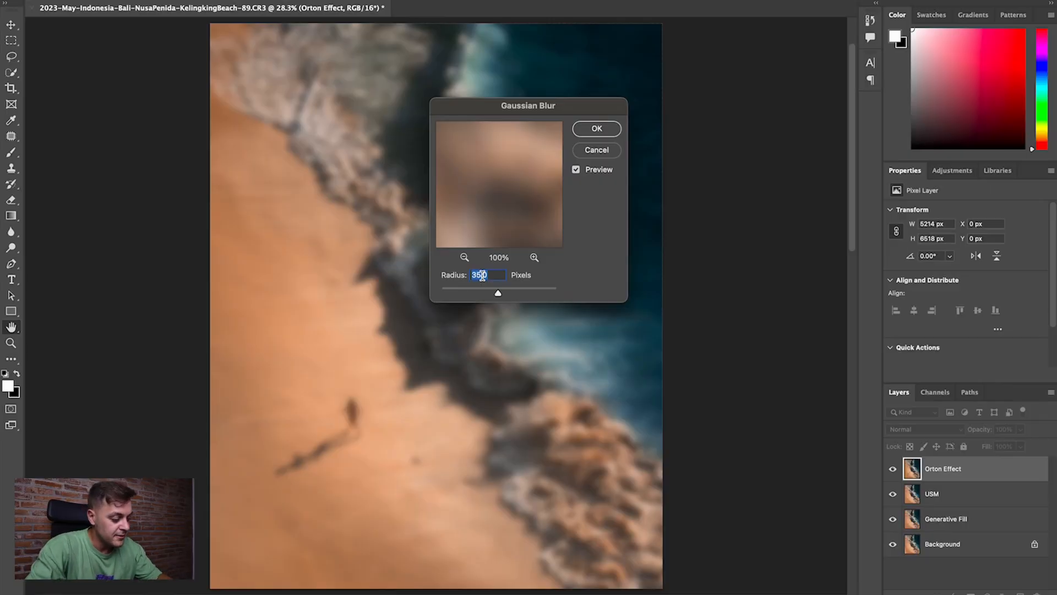
# Step: Apply the radius-350 Gaussian blur and add a Levels adjustment layer above it
pyautogui.click(595, 129)
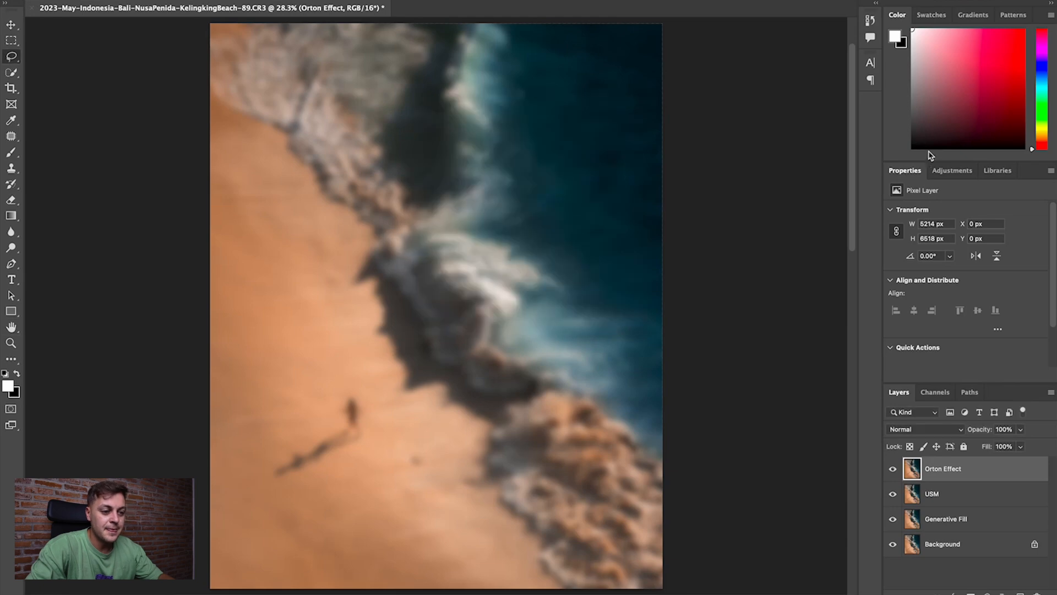
pyautogui.click(951, 170)
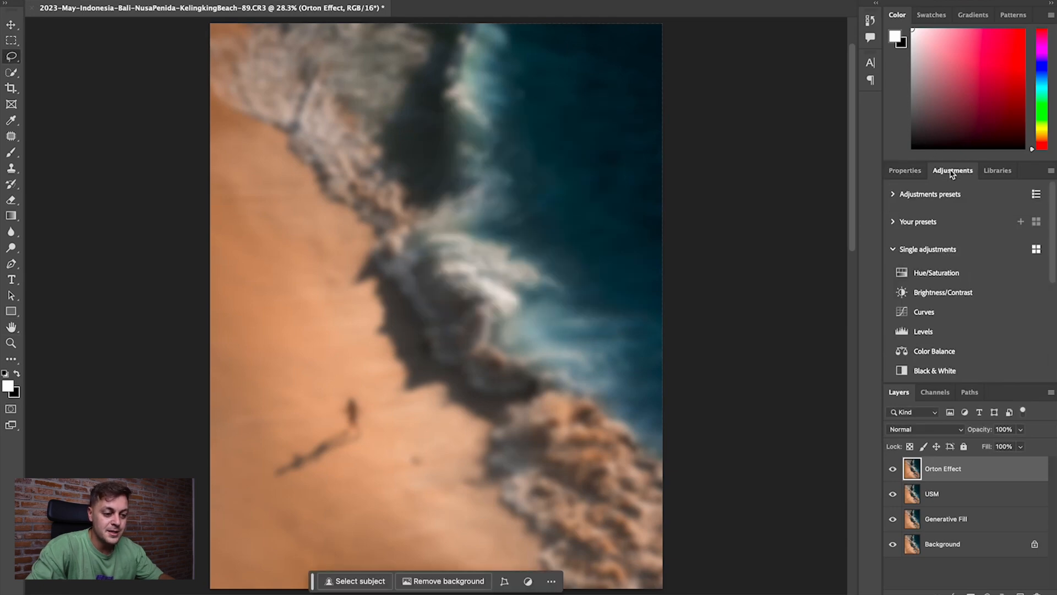
pyautogui.moveTo(942, 331)
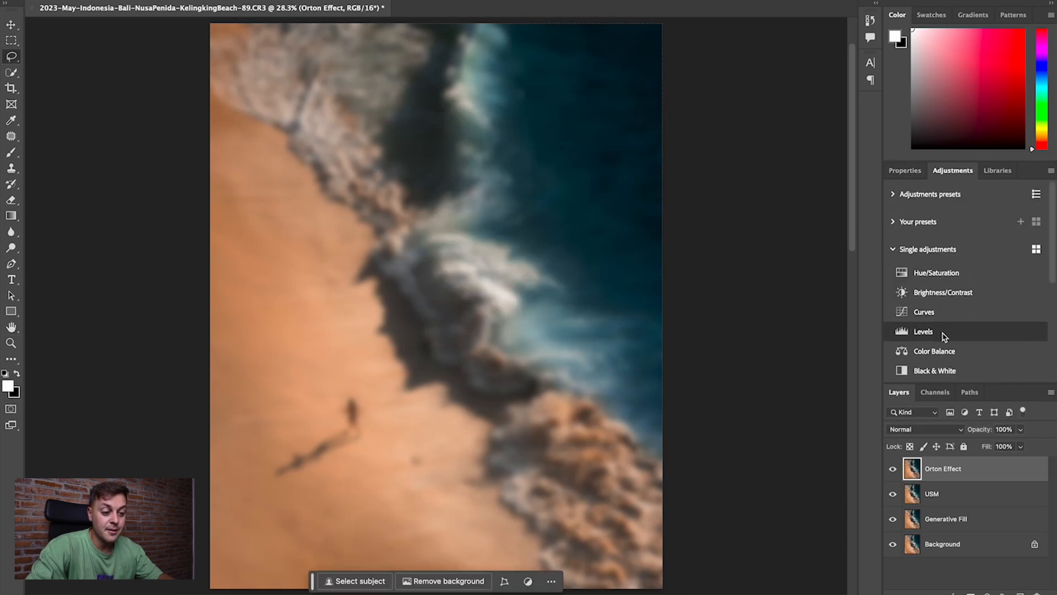
pyautogui.click(924, 330)
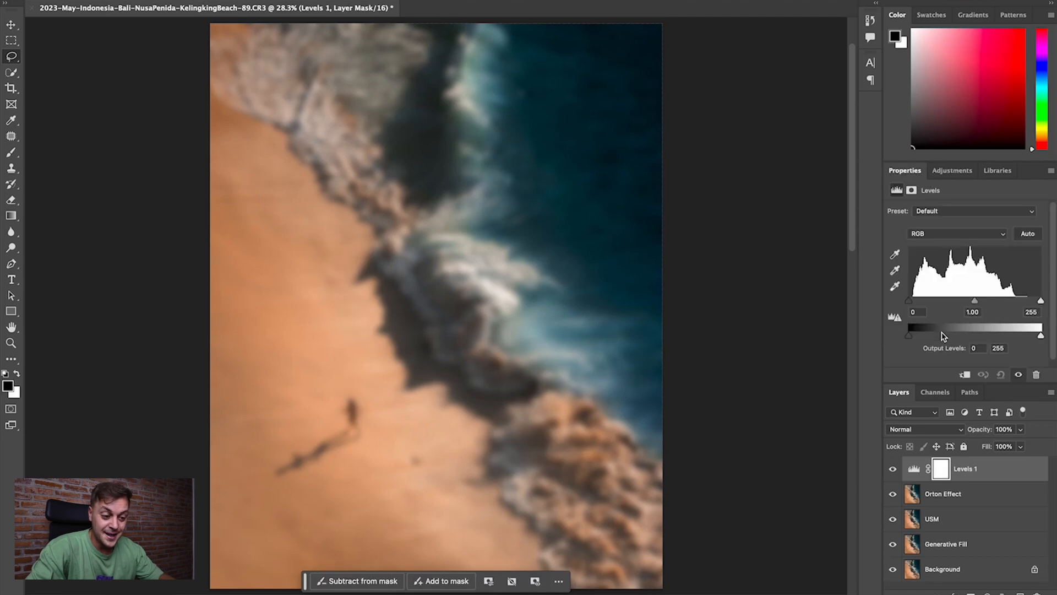
# Step: Clip the Levels adjustment to the blurred Orton Effect layer
pyautogui.click(965, 374)
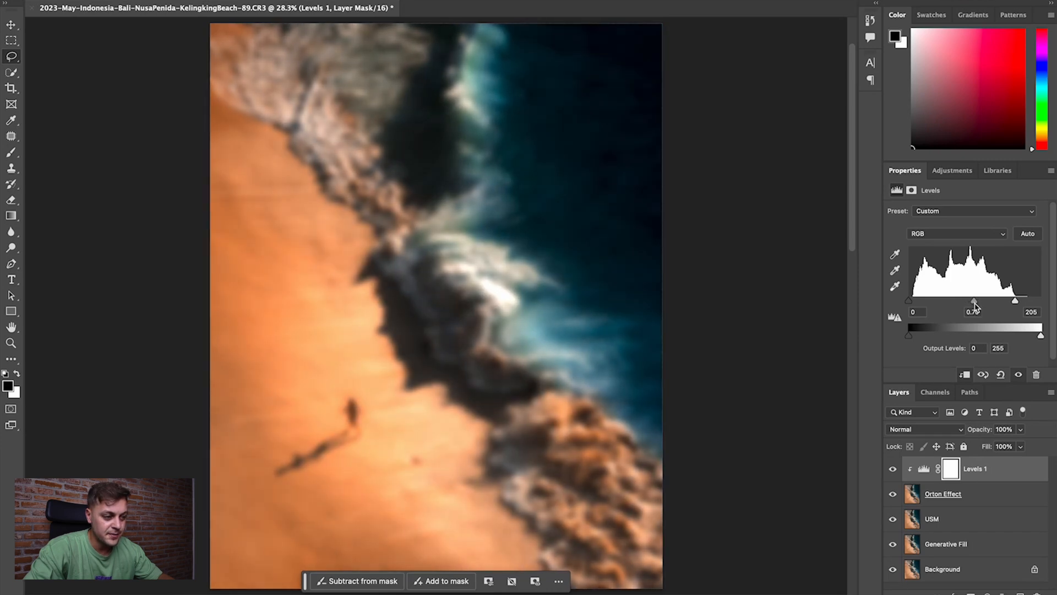
pyautogui.moveTo(992, 509)
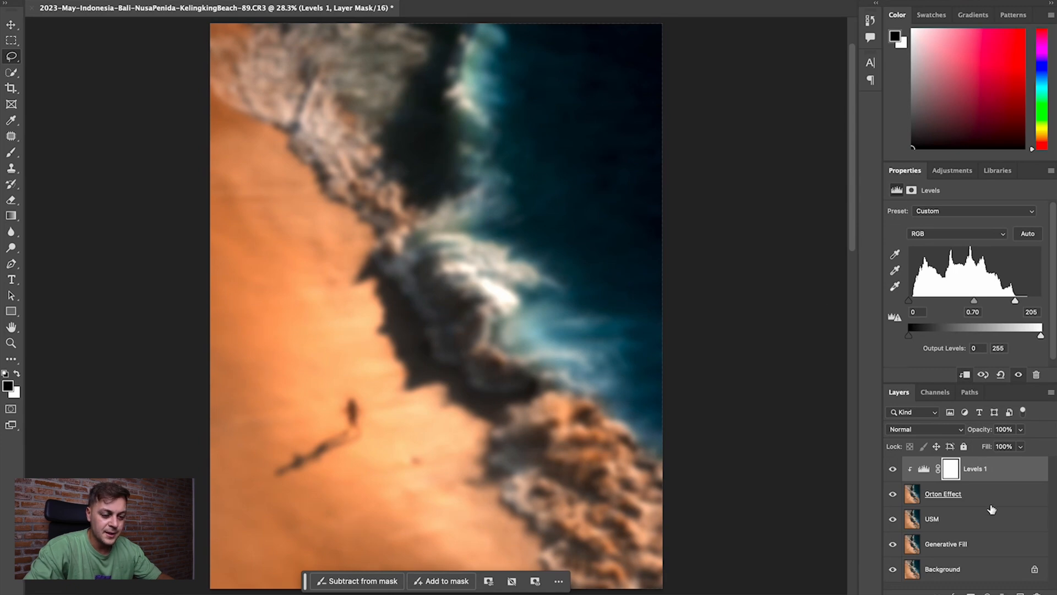
# Step: Select the Orton Effect layer and toggle its visibility to compare the faint 5% glow
pyautogui.click(943, 492)
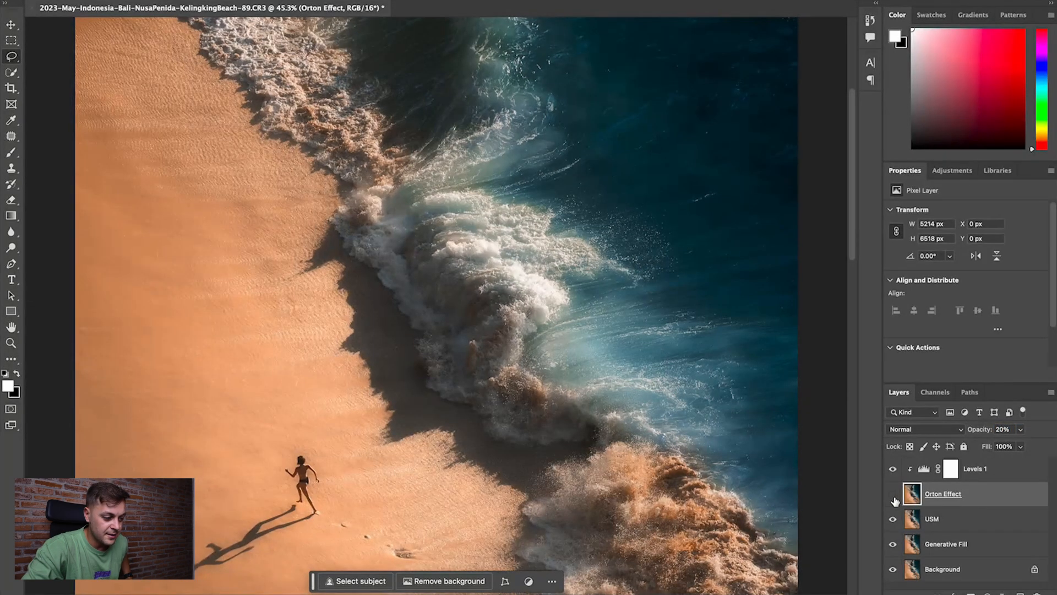
pyautogui.click(893, 493)
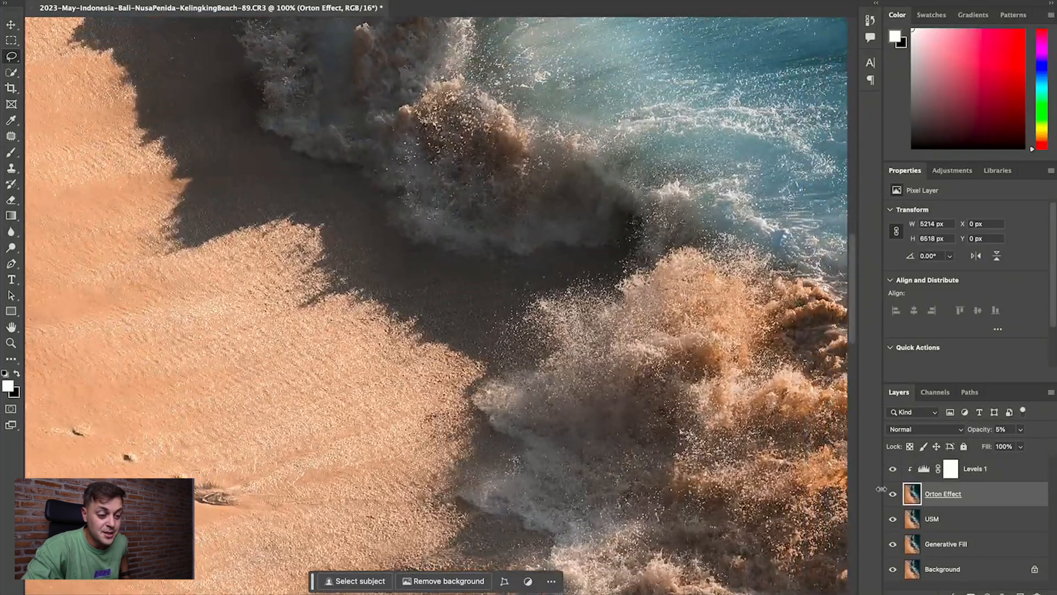
pyautogui.click(893, 493)
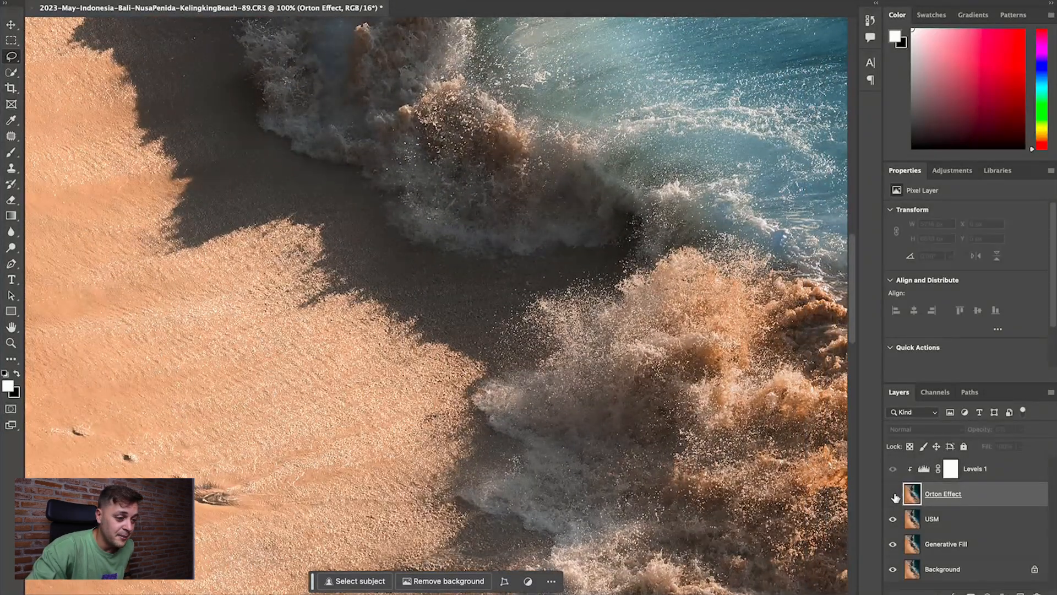
pyautogui.click(893, 494)
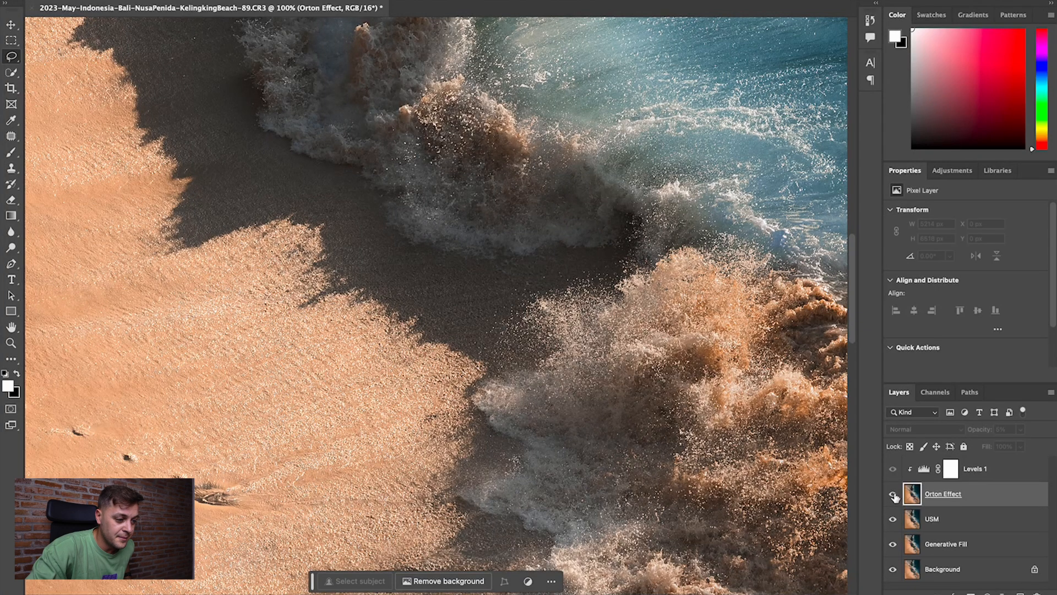